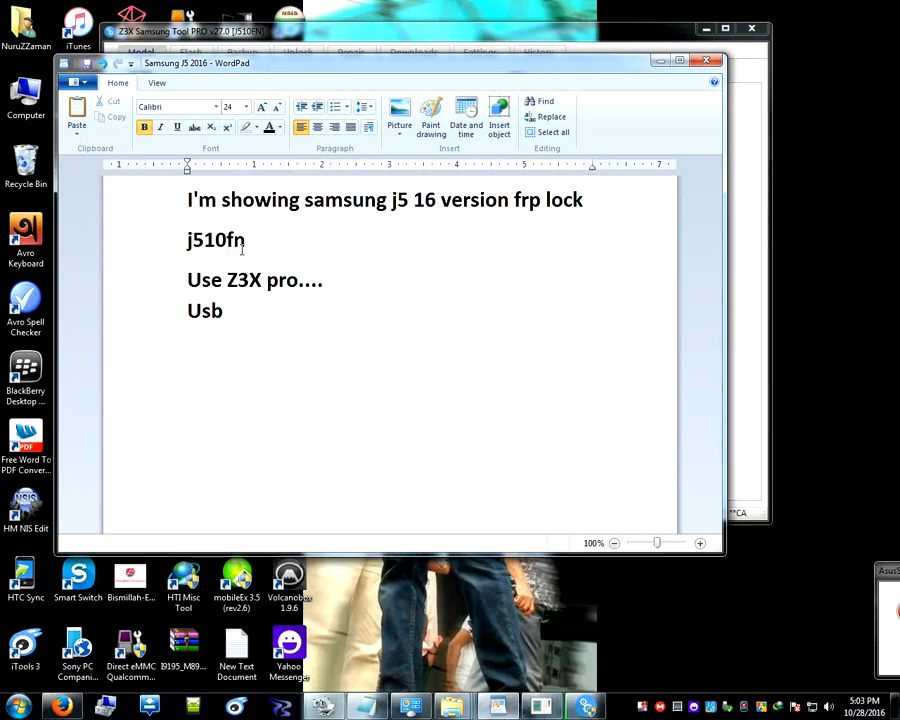
Bring the Z3X Samsung Tool PRO window forward from the WordPad FRP notes.
double_click(216, 240)
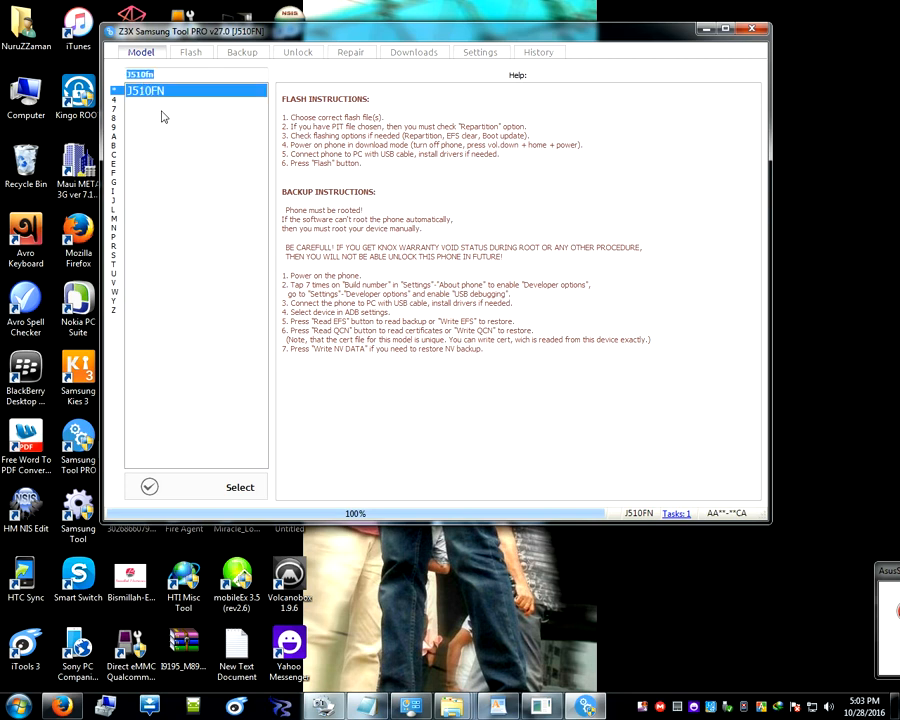
Select model J510FN, then create a 'j540fn' folder in Compressed and paste the firmware archive into it.
left_click(190, 52)
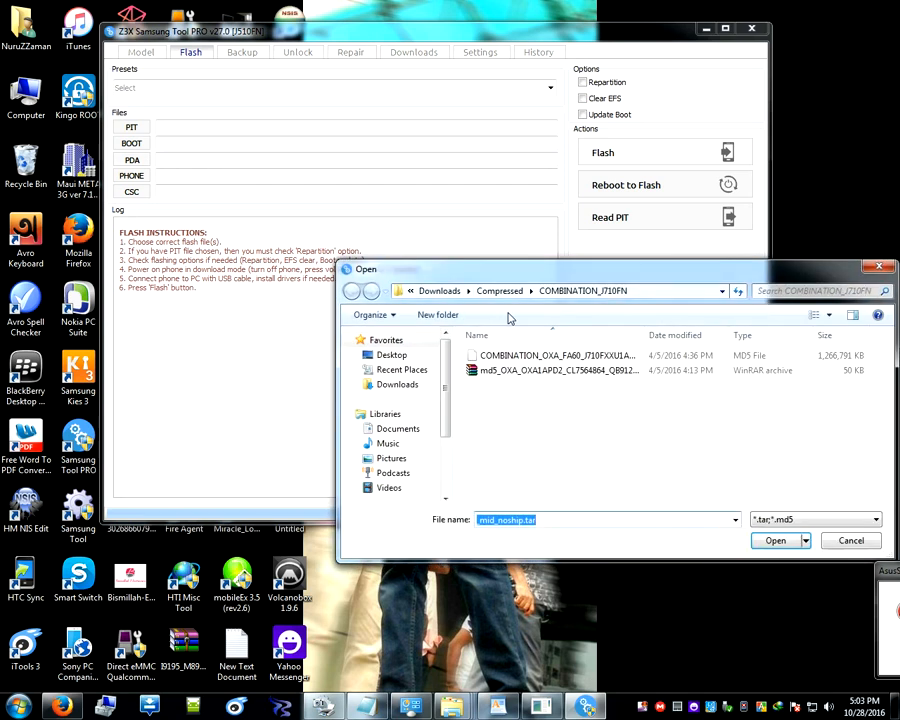
left_click(352, 292)
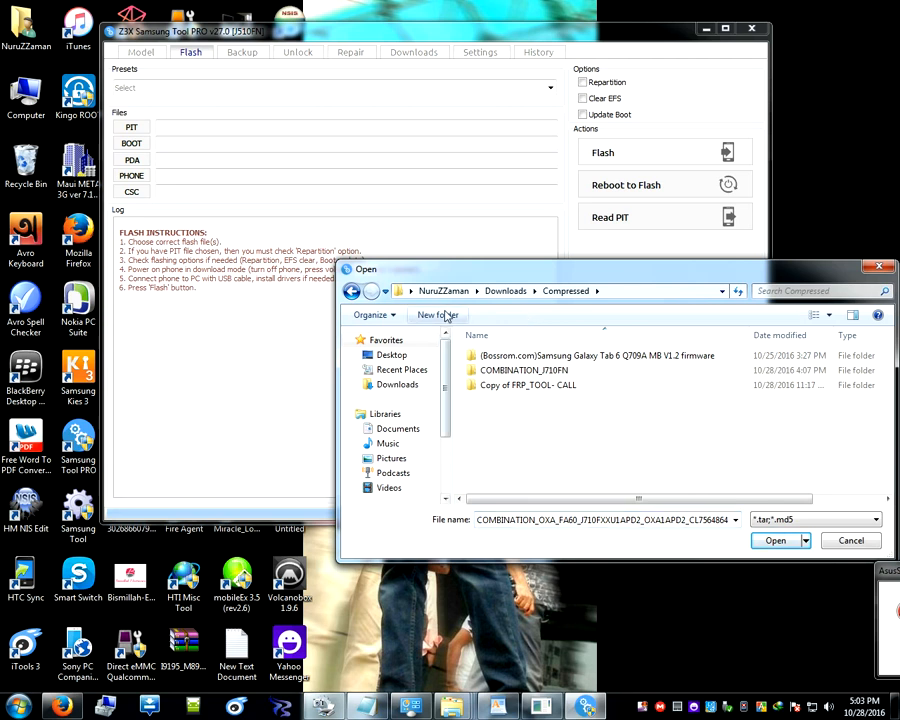
left_click(436, 314)
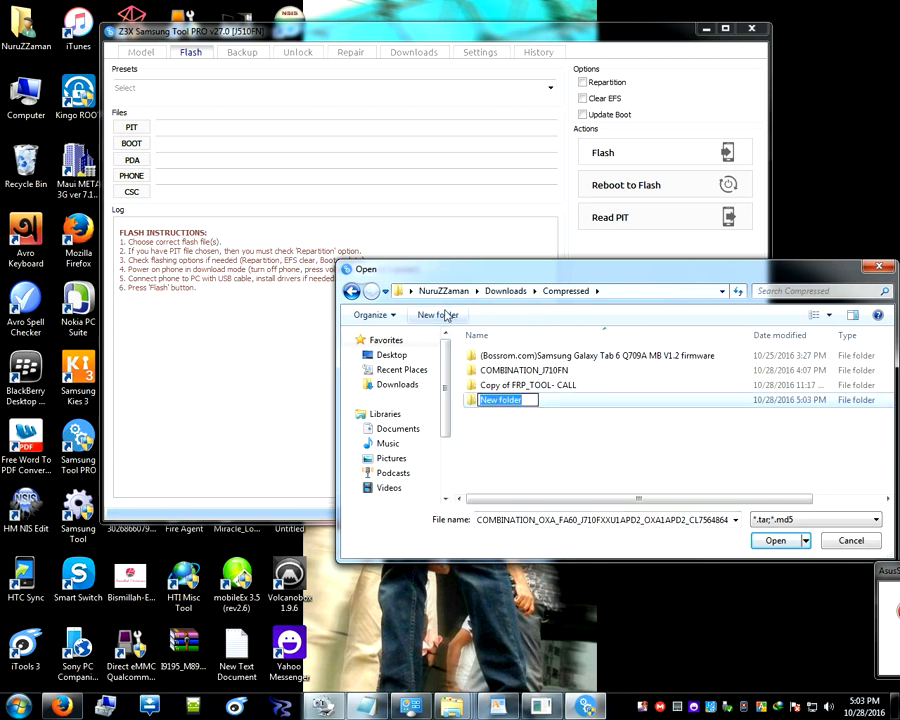
type("j540")
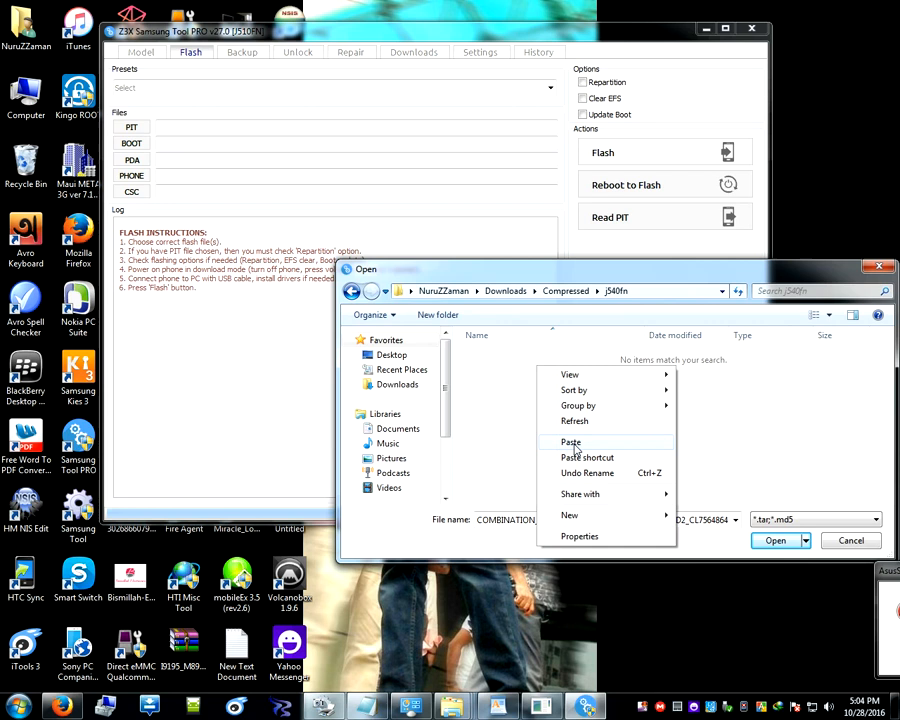
left_click(570, 442)
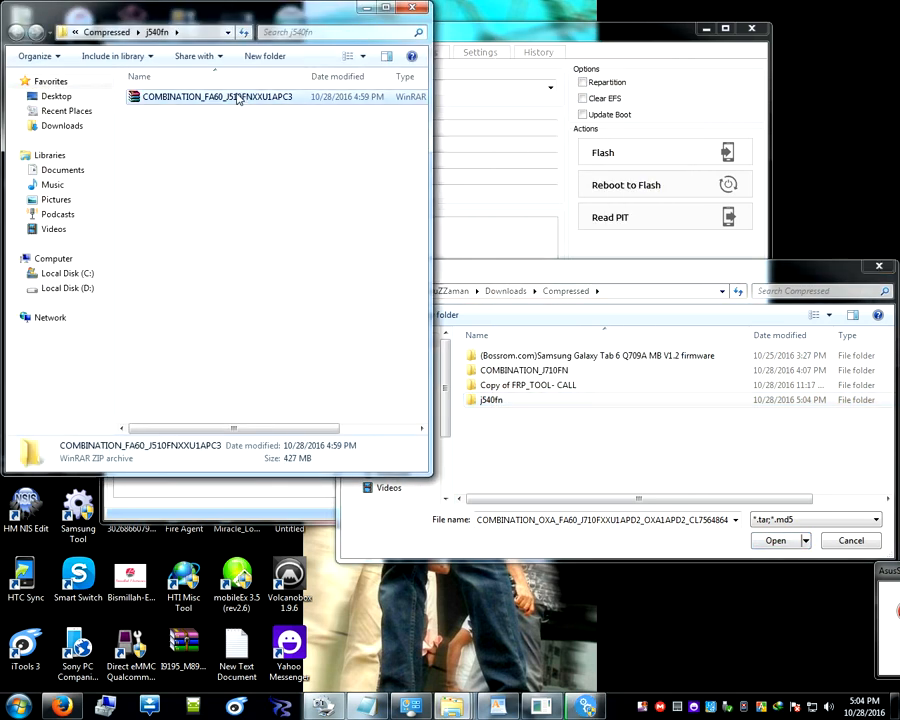
Extract the COMBINATION_FA60_J510FNXXU1APC3 zip in j540fn via 7-Zip.
right_click(216, 96)
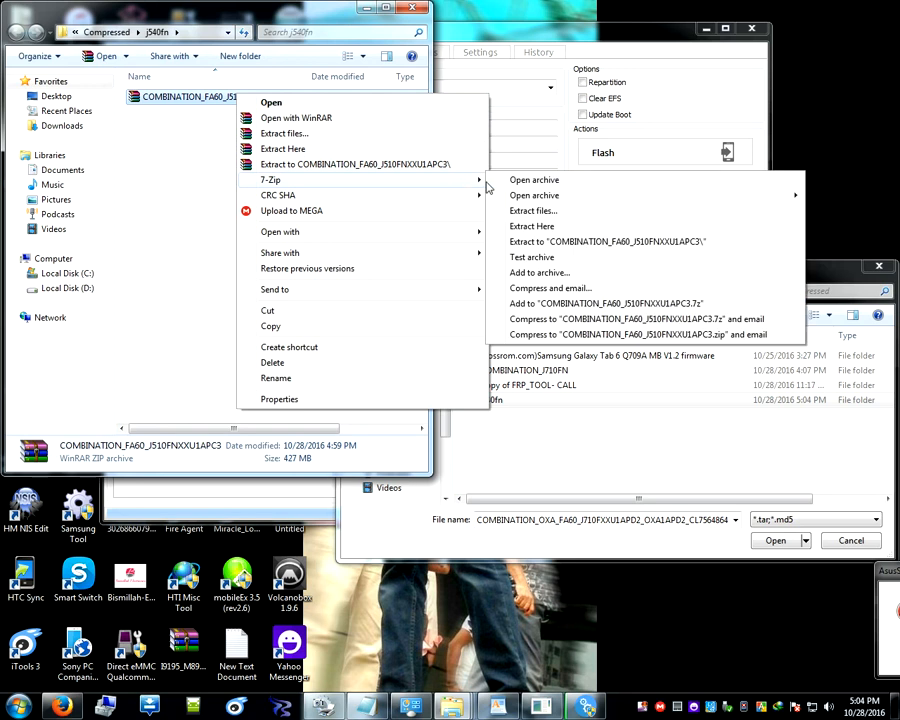
mouse_move(532, 226)
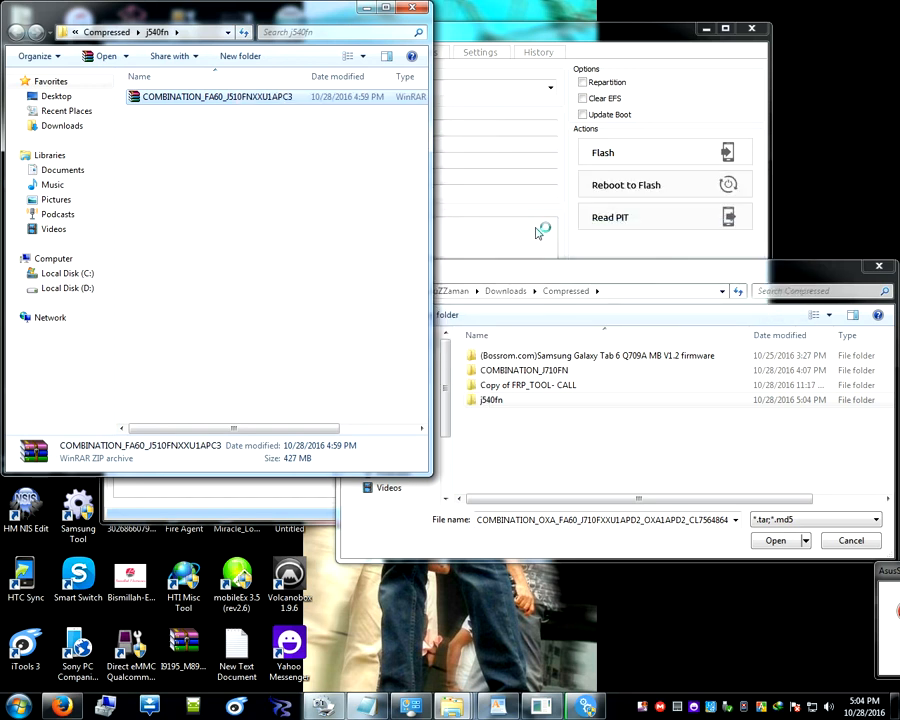
double_click(216, 96)
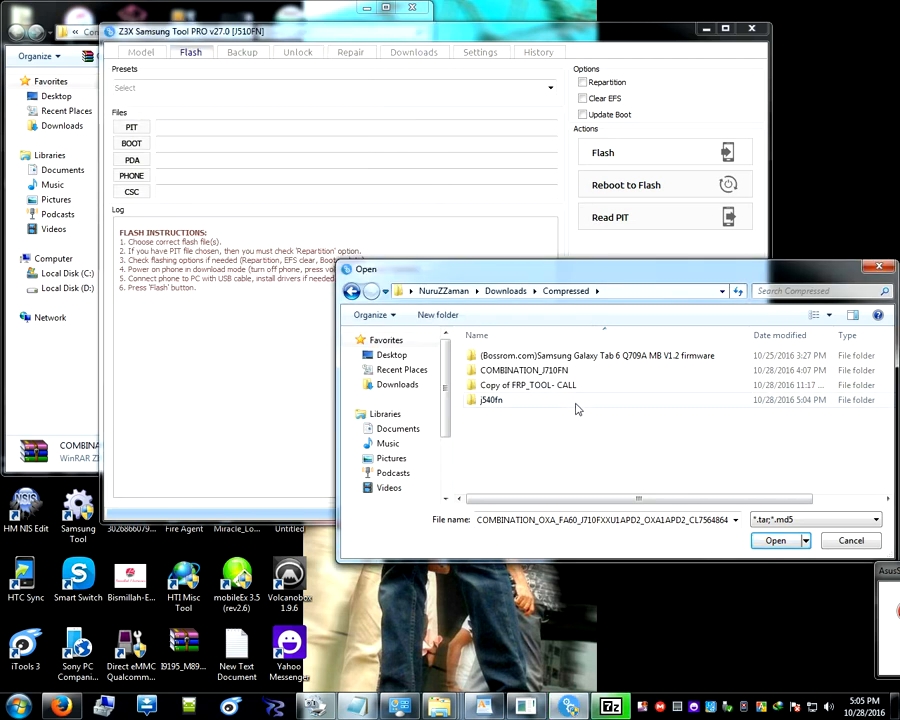
Load the extracted COMBINATION J510FN .md5 file from j540fn as the PDA flash file.
double_click(490, 400)
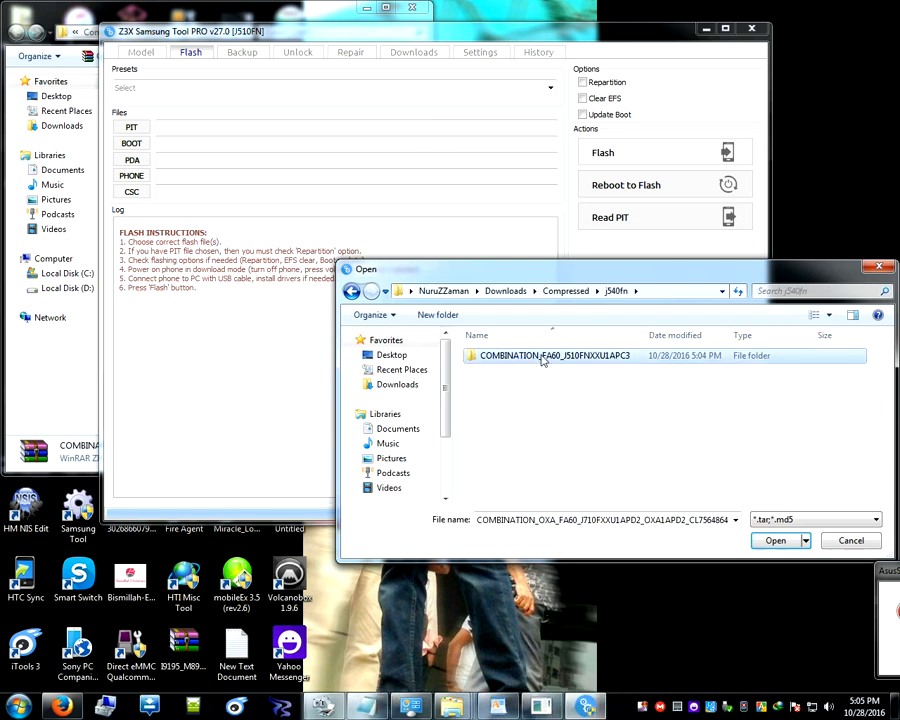
double_click(554, 356)
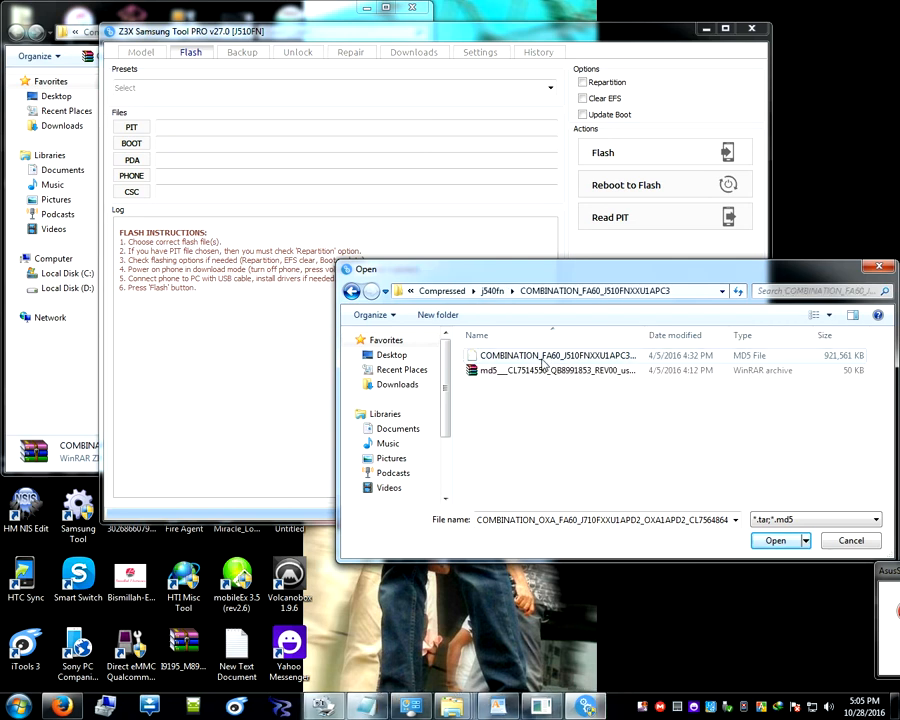
mouse_move(540, 370)
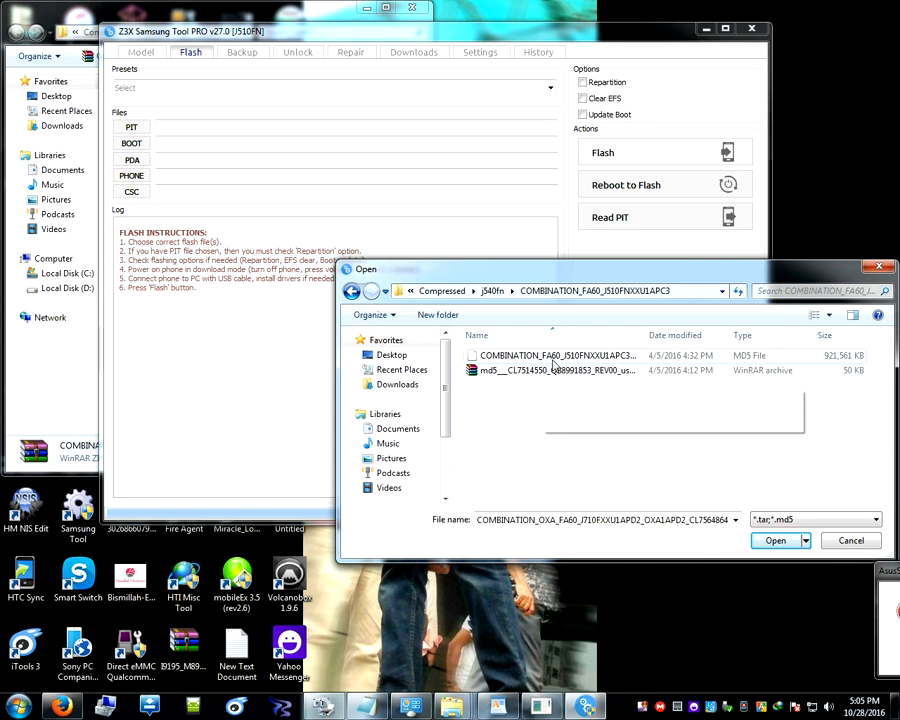
left_click(556, 356)
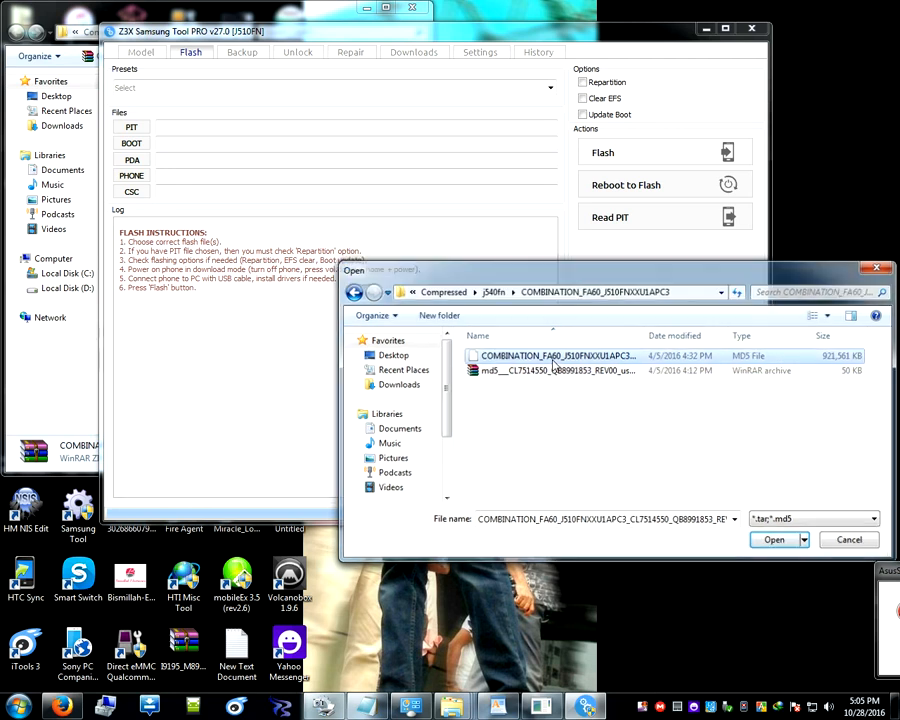
left_click(774, 540)
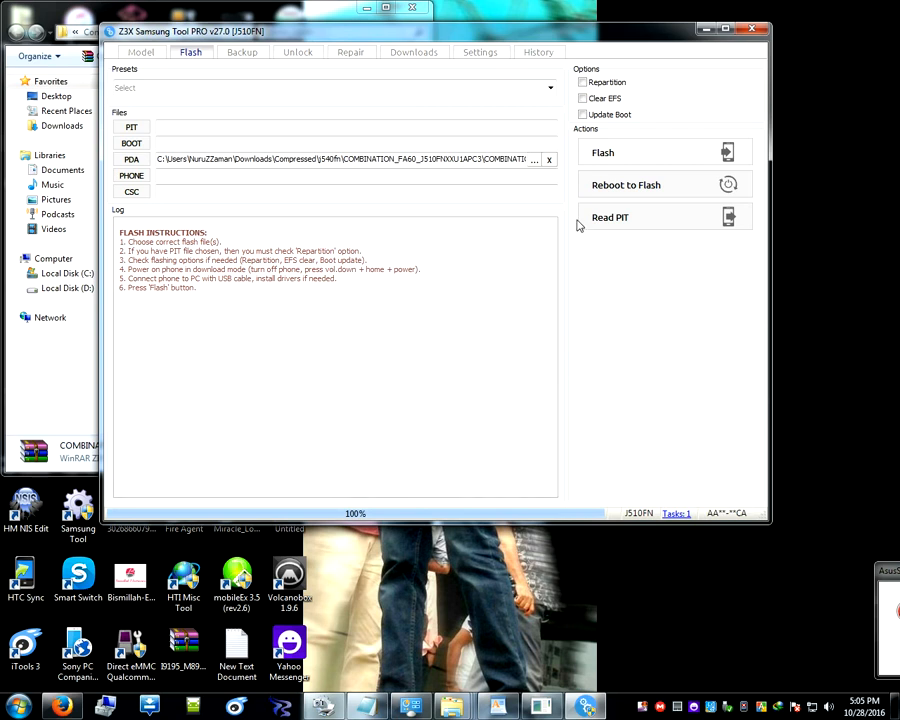
mouse_move(628, 202)
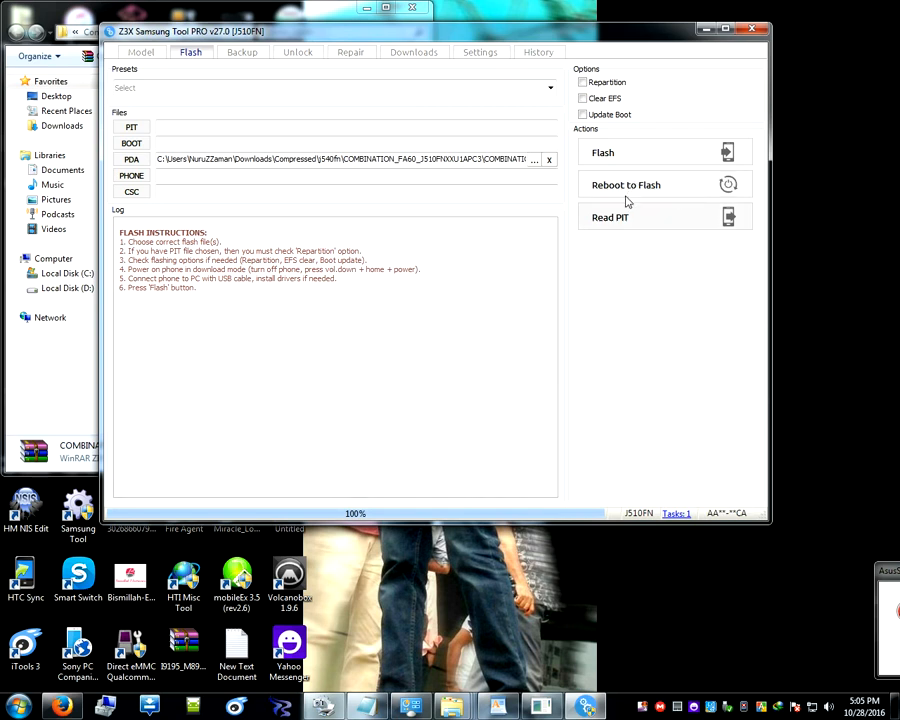
Start flashing the combination firmware to the SM-J510FN.
left_click(604, 152)
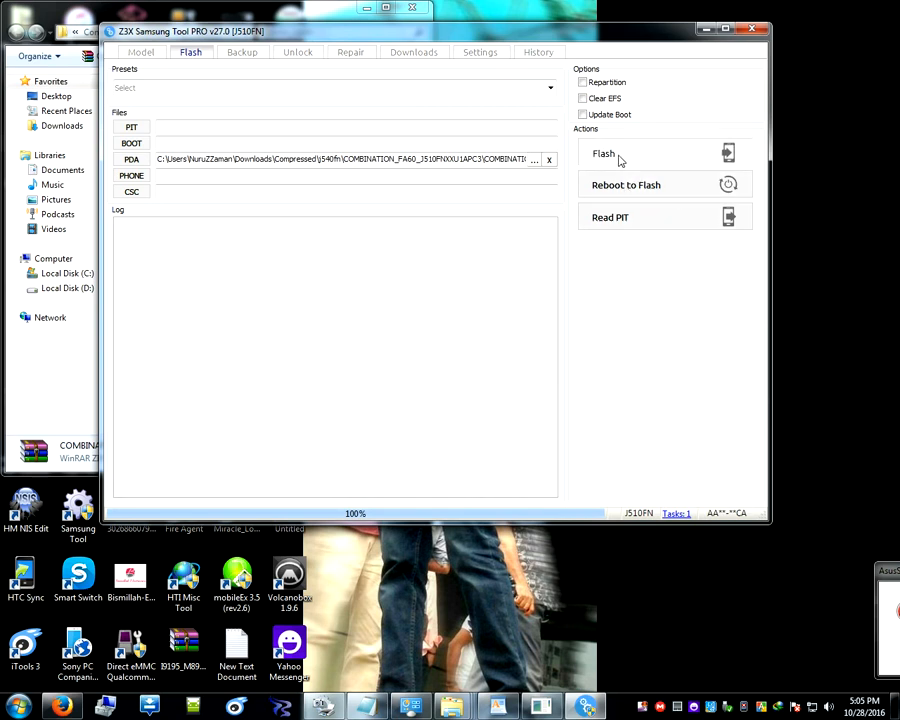
left_click(604, 152)
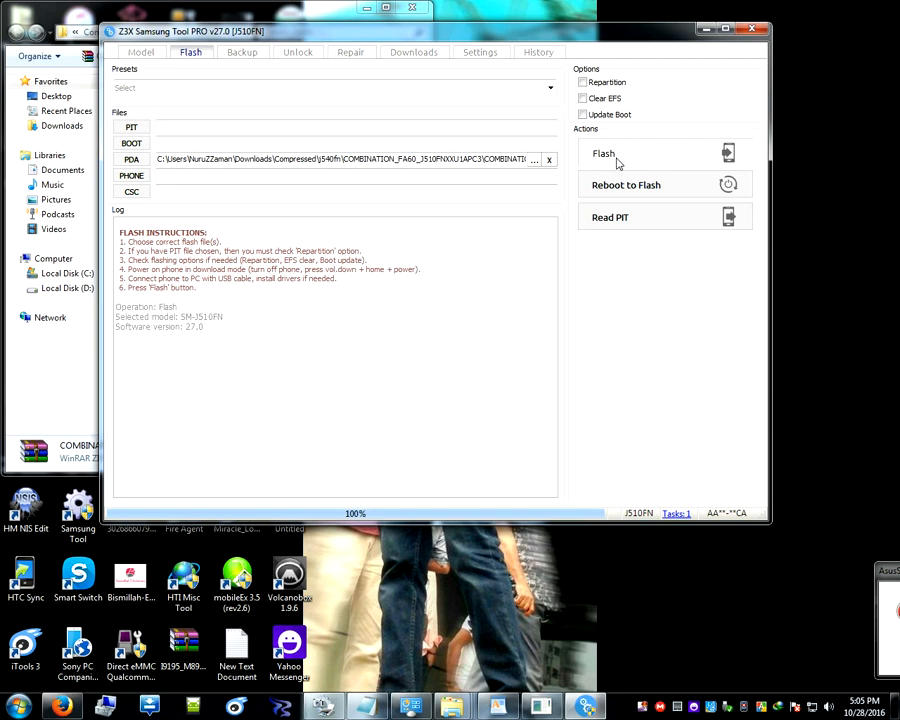
Let the J510FN flash finish and skip the Windows Update driver search for the ADB interface.
left_click(604, 152)
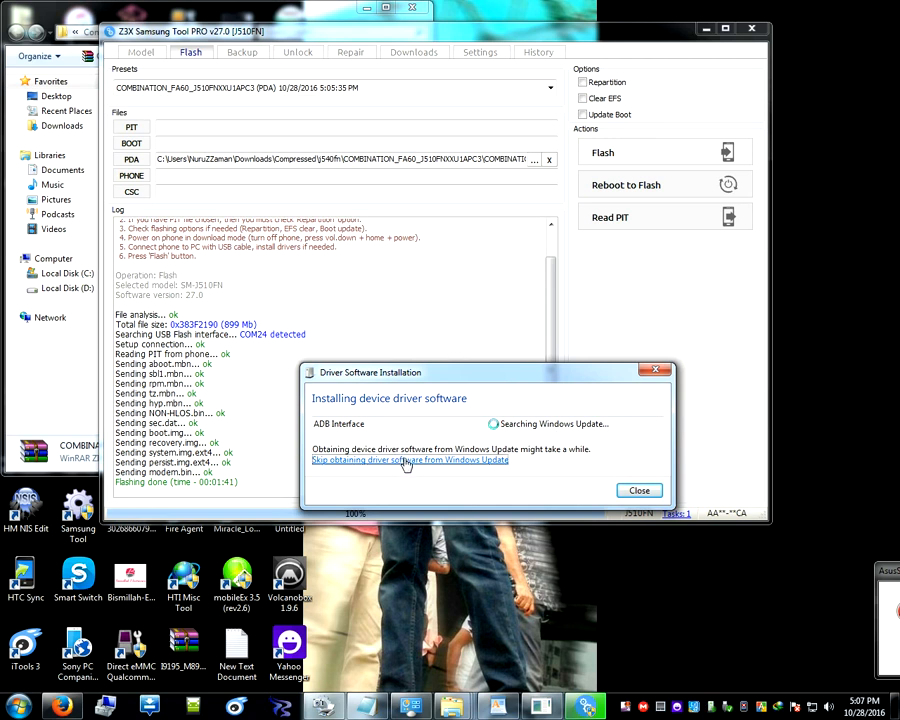
left_click(408, 460)
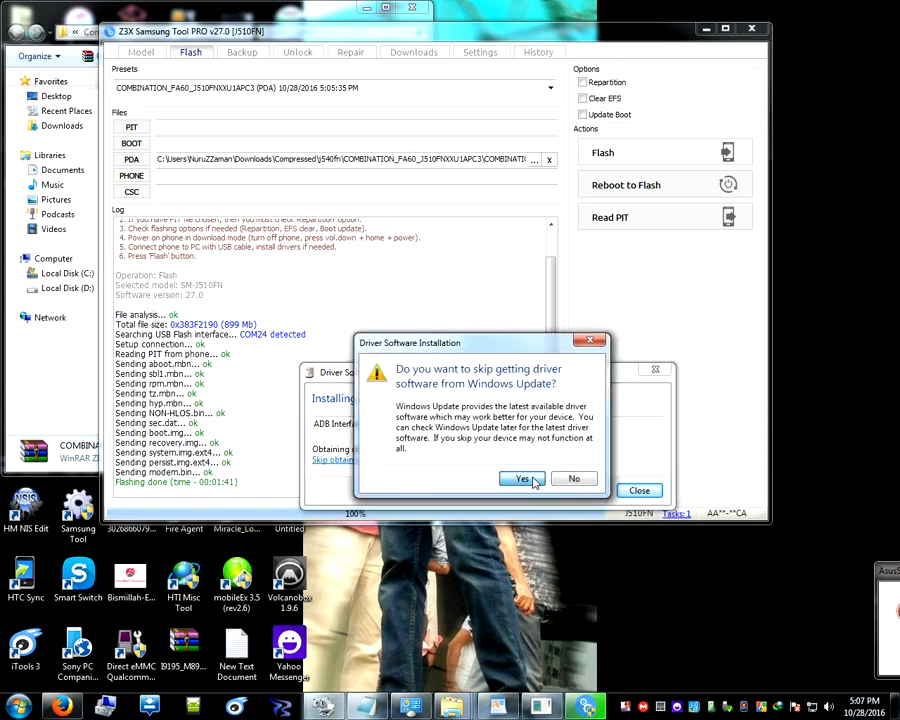
left_click(520, 478)
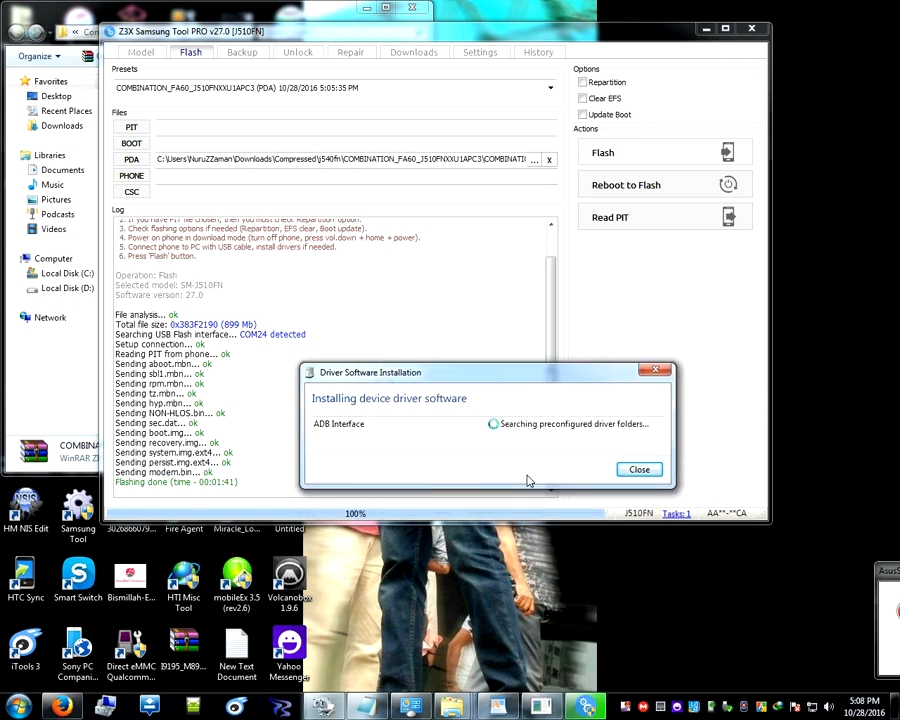